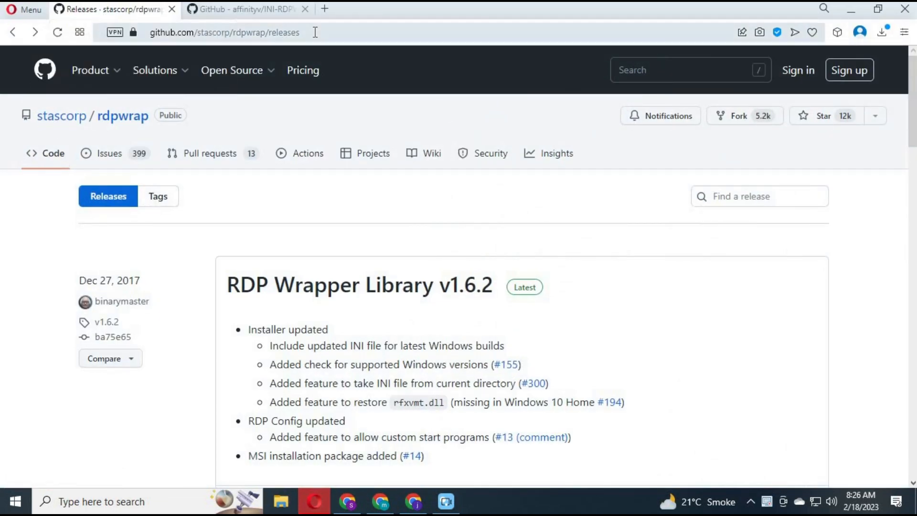
From the v1.6.2 release's Assets, download the RDPWrap-v1.6.2.zip archive.
click(223, 33)
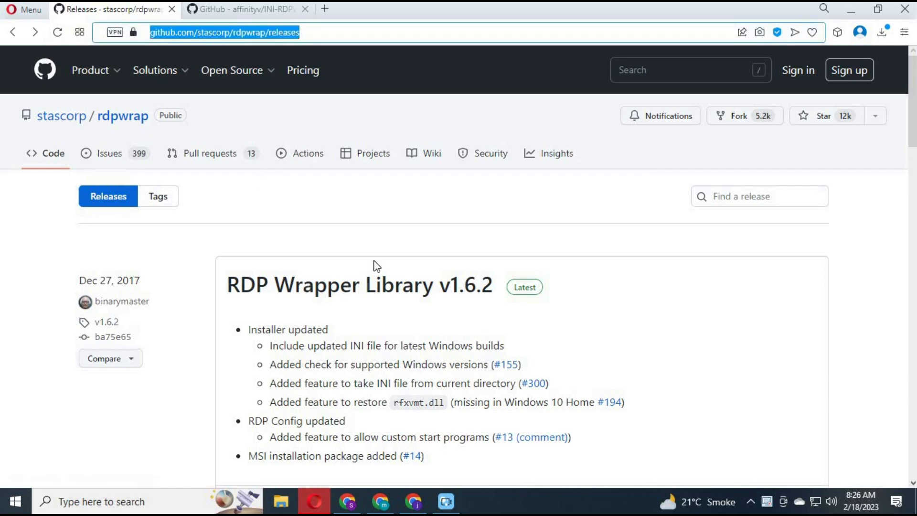
mouse_move(248, 295)
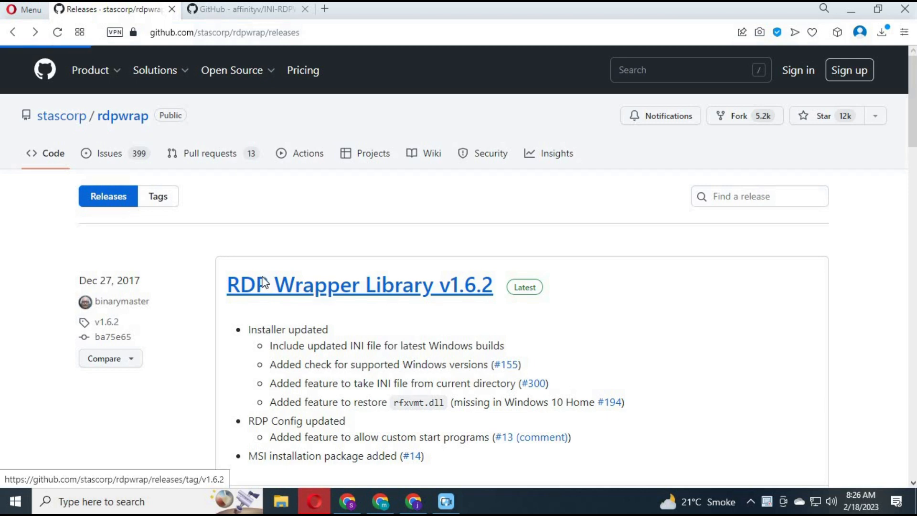
click(359, 285)
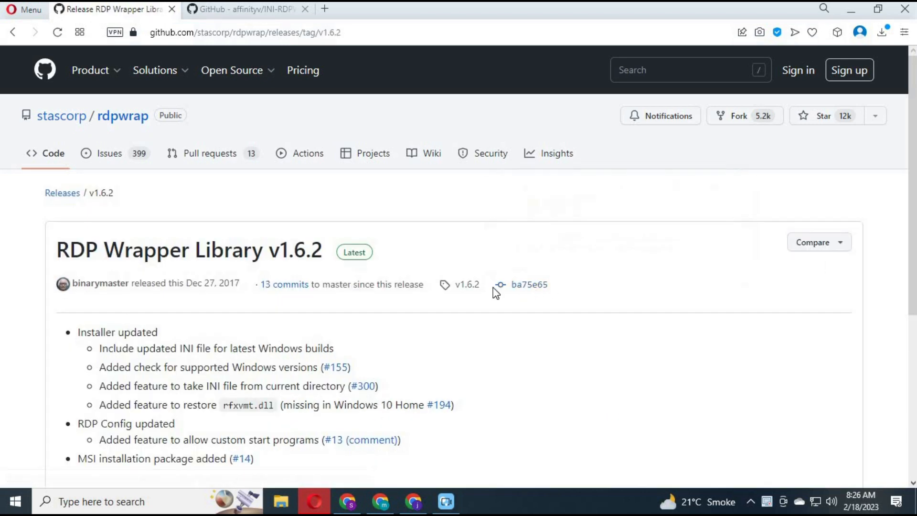
mouse_move(353, 252)
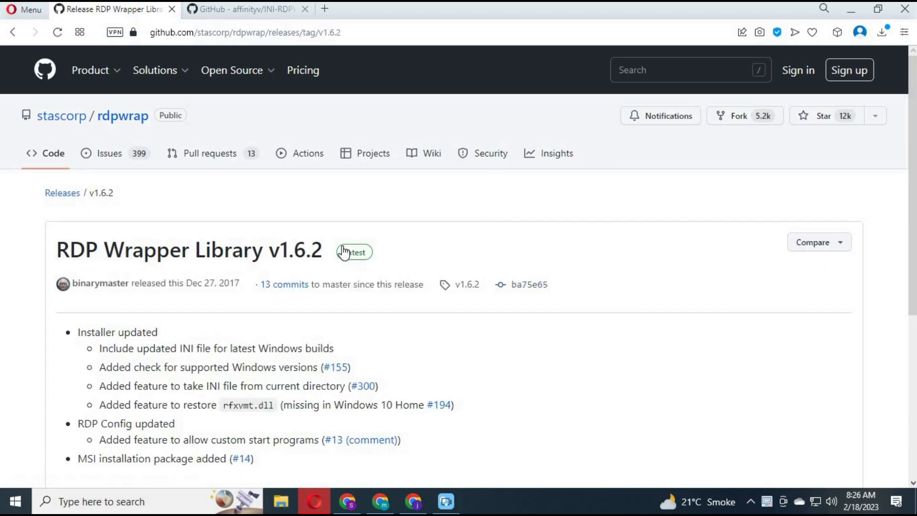
scroll(down, 3)
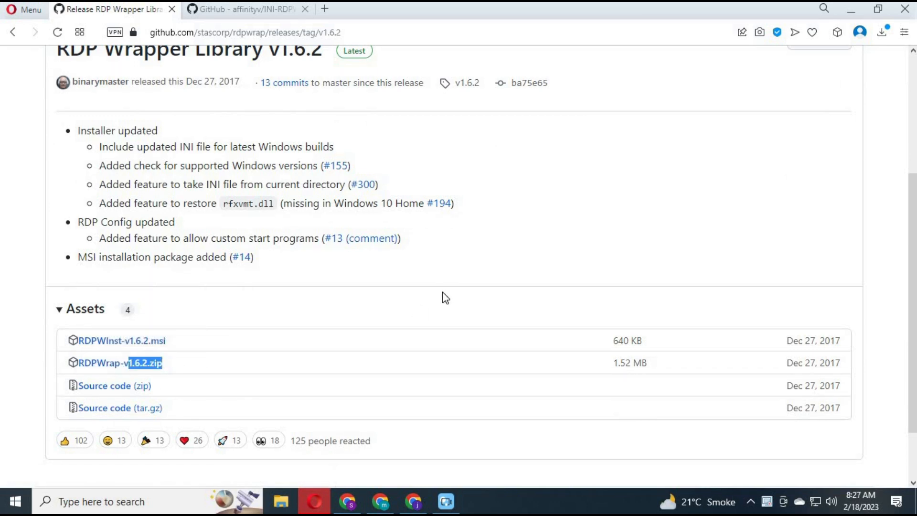
click(116, 363)
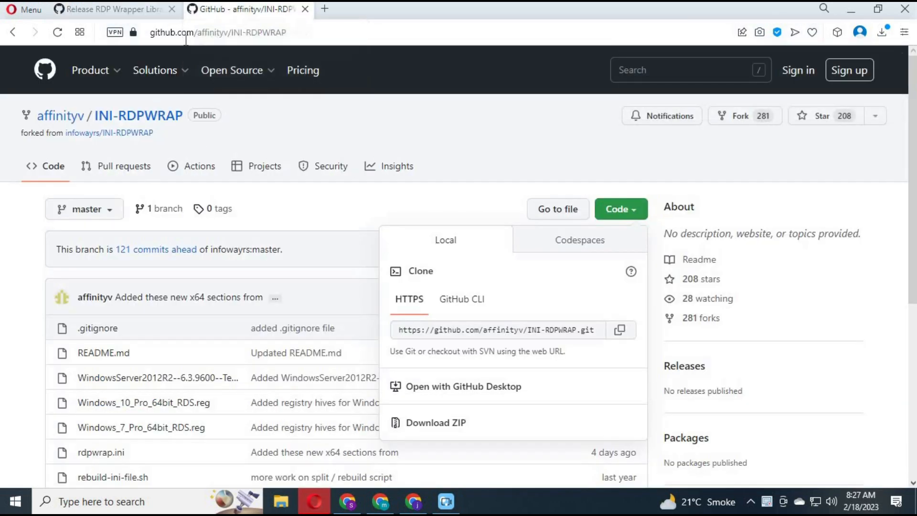
Download the affinityv/INI-RDPWRAP repository as INI-RDPWRAP-master.zip via Code > Download ZIP.
click(216, 32)
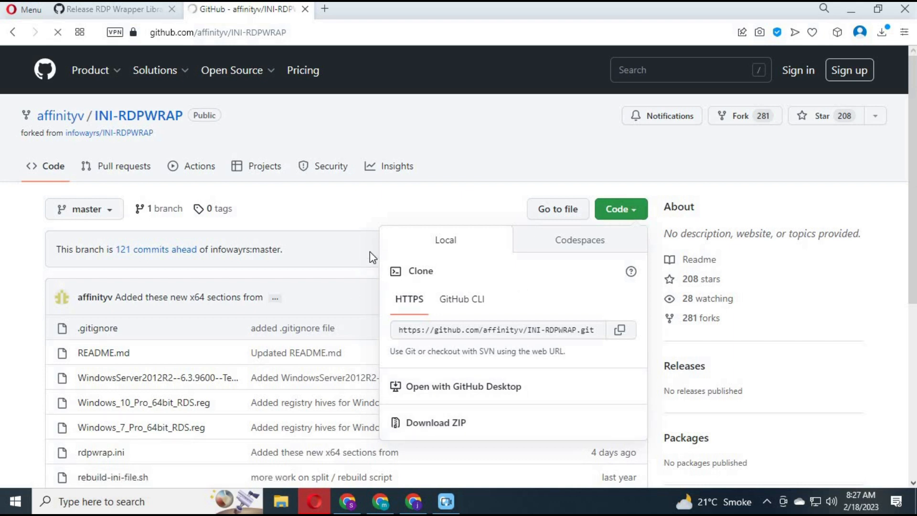
click(436, 422)
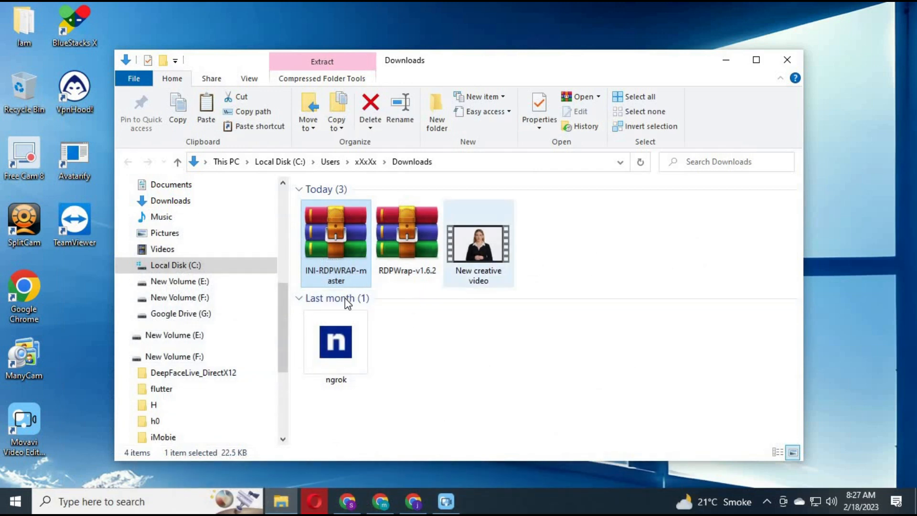
Extract INI-RDPWRAP-master.zip into Downloads beside the RDP Wrapper install files.
click(406, 231)
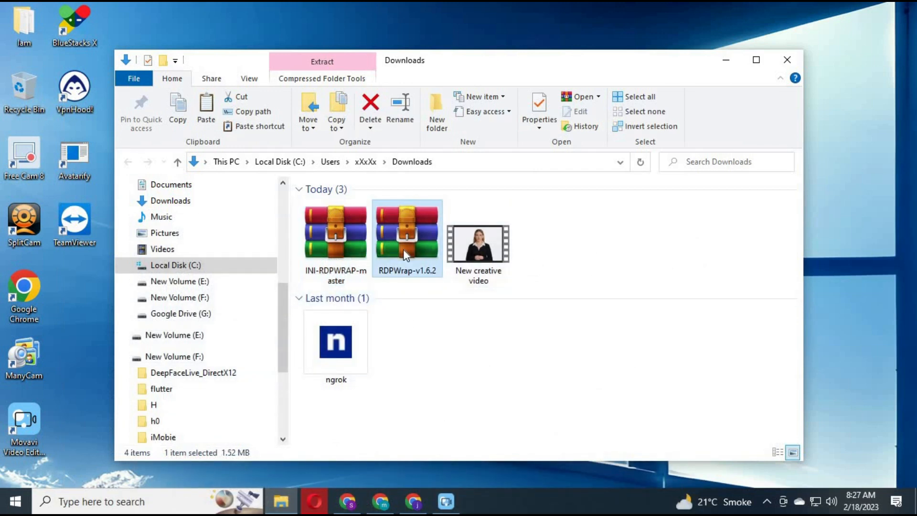
right_click(407, 231)
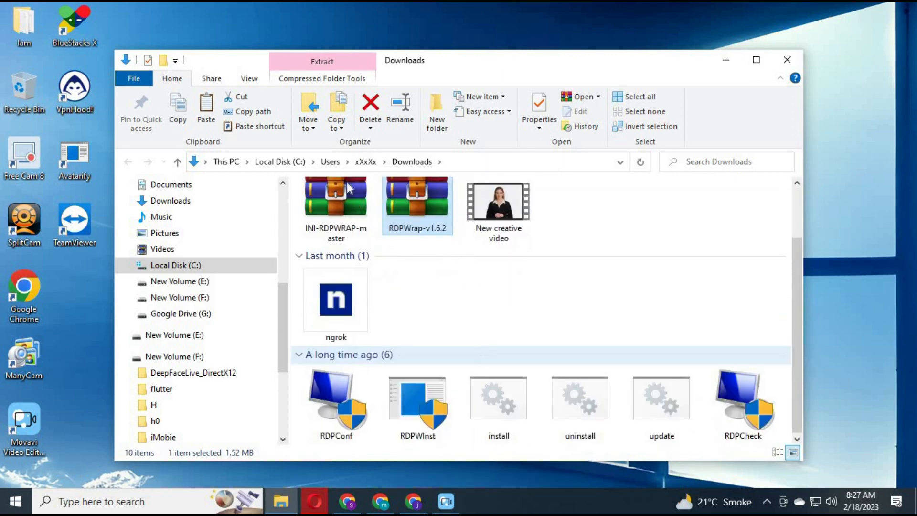
right_click(335, 202)
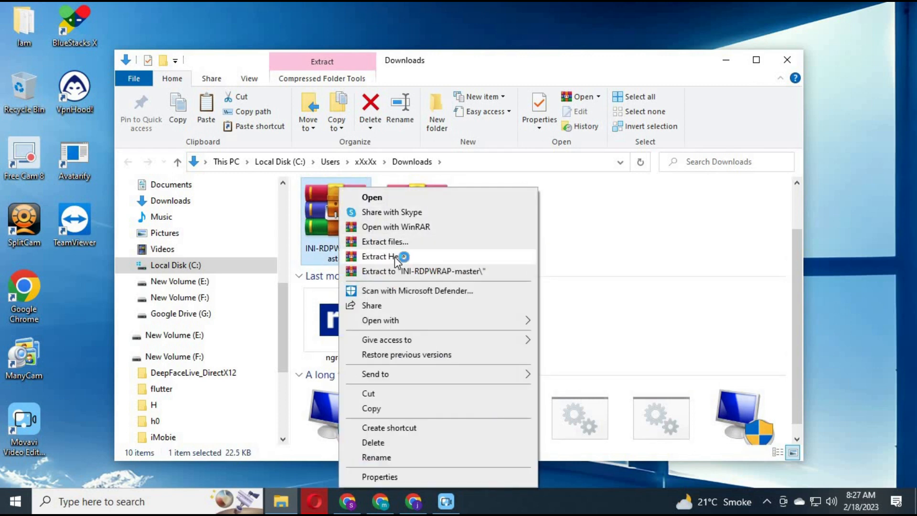
click(379, 256)
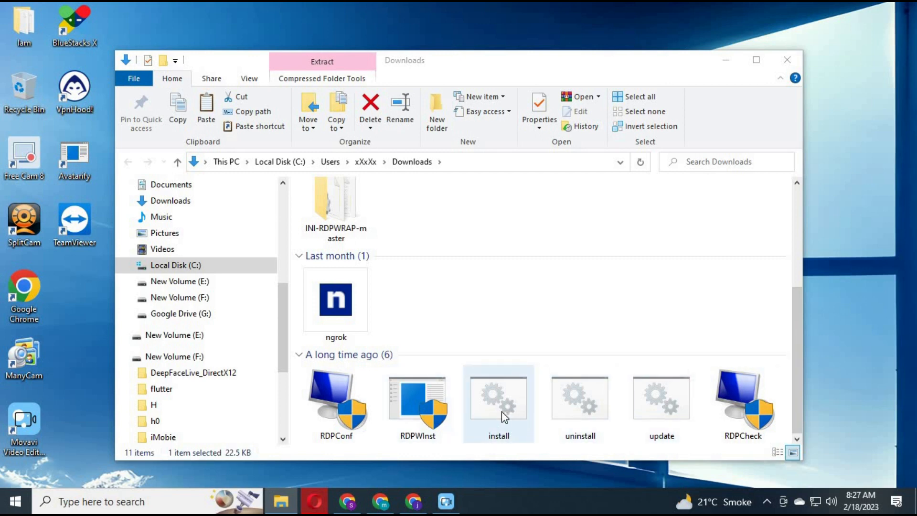
right_click(498, 403)
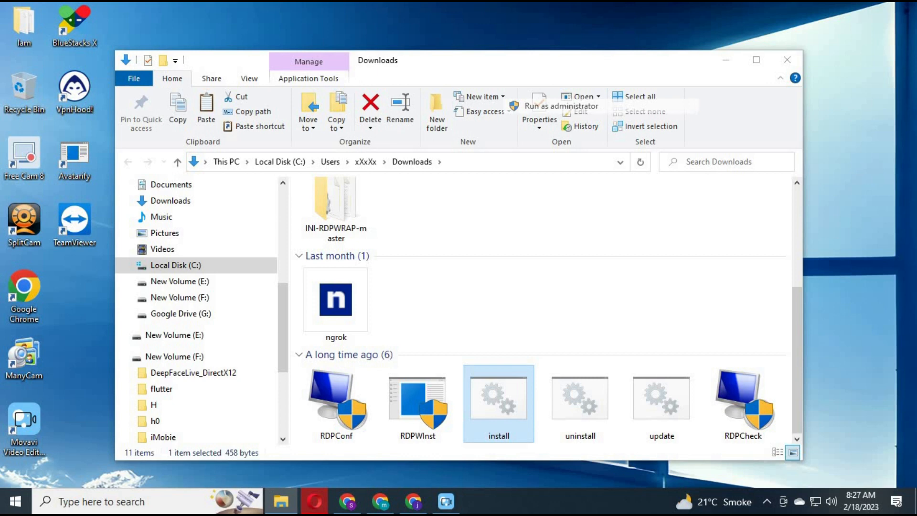
Run install.bat as administrator; it reports RDP Wrapper Library already installed.
double_click(498, 403)
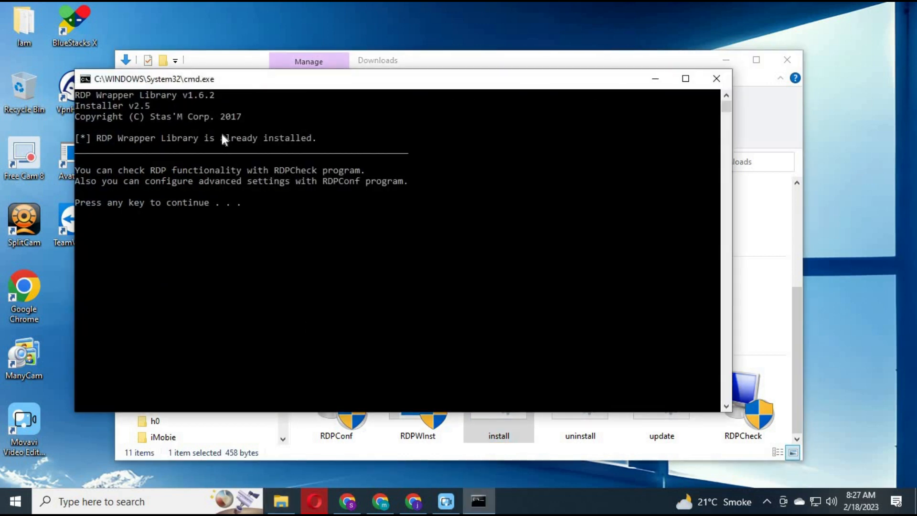
mouse_move(298, 163)
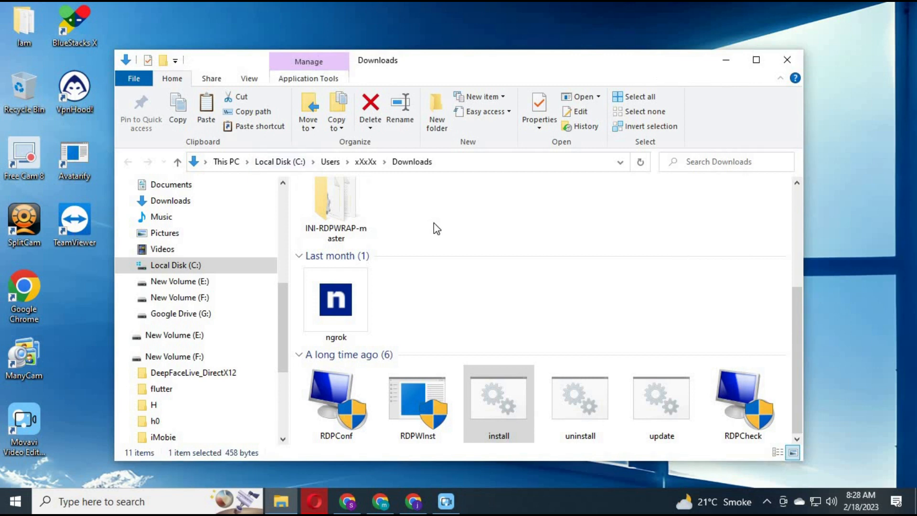
mouse_move(67, 242)
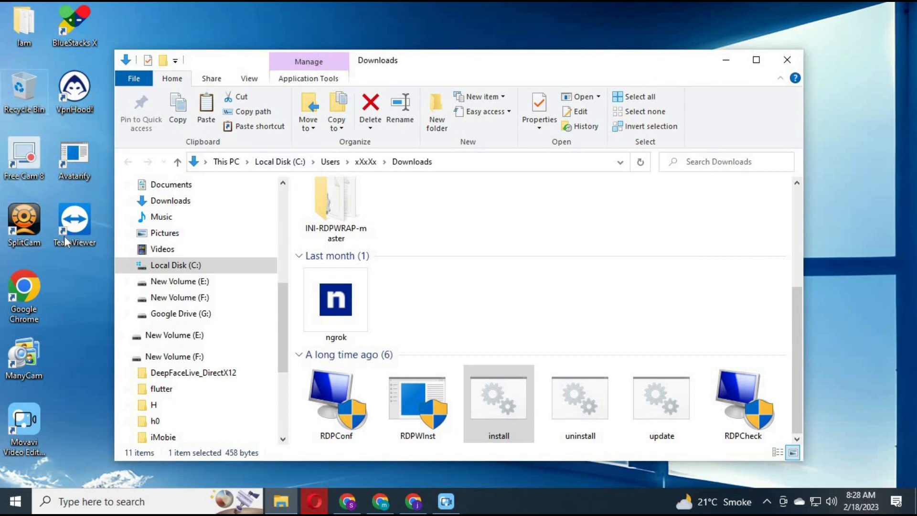
mouse_move(283, 254)
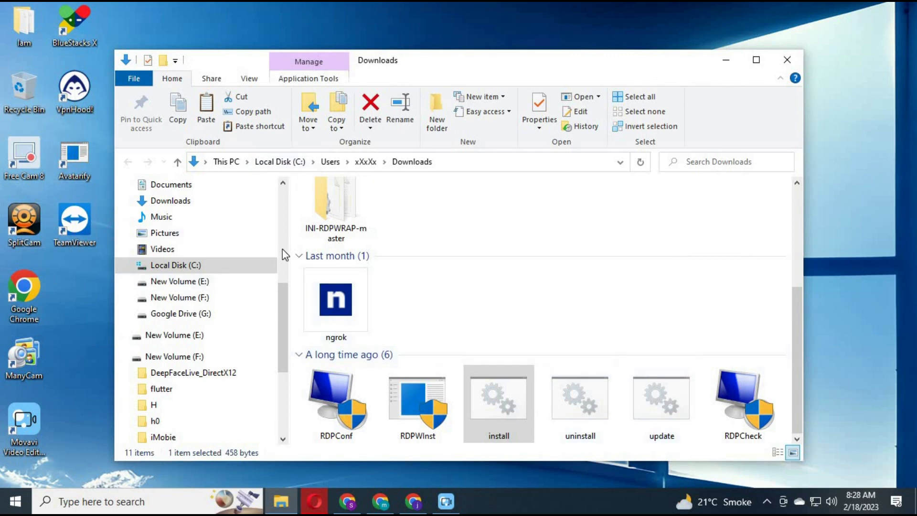
mouse_move(342, 223)
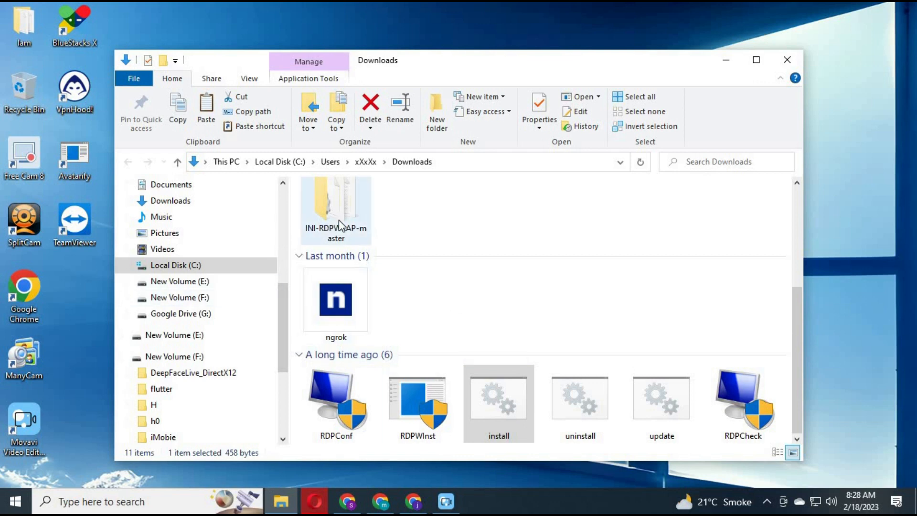
Copy rdpwrap.ini from INI-RDPWRAP-master and go to C:\Program Files\RDP Wrapper.
double_click(335, 210)
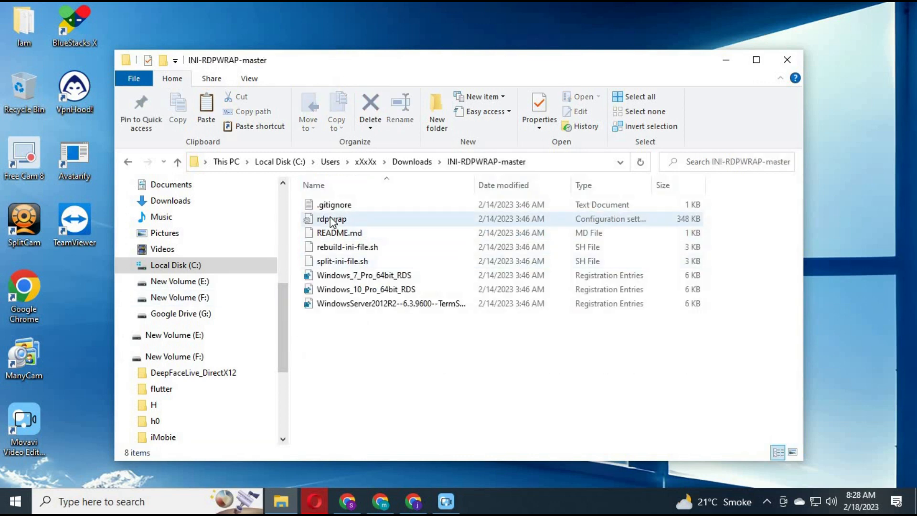
right_click(331, 218)
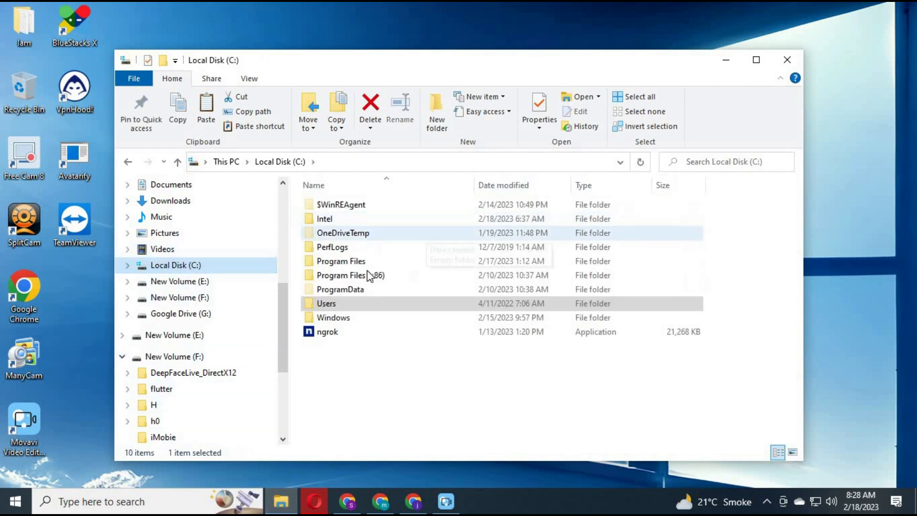
double_click(341, 260)
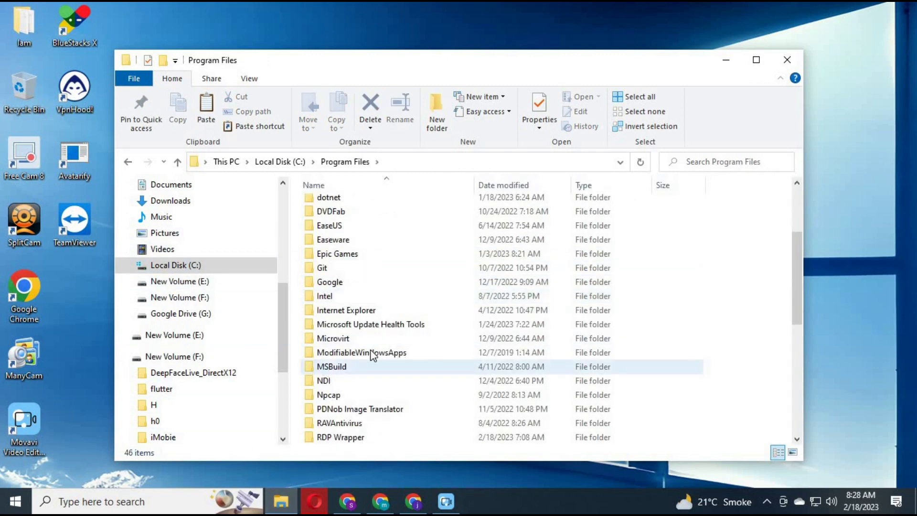
scroll(down, 3)
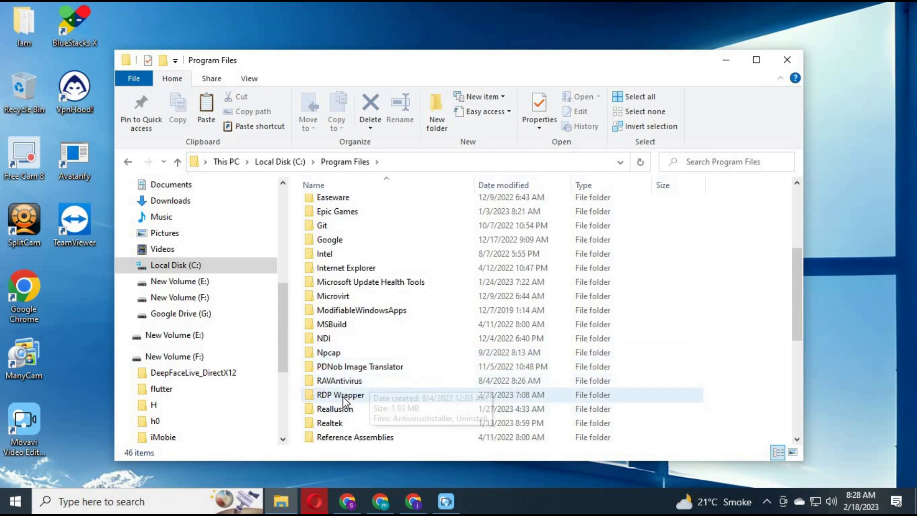
double_click(340, 394)
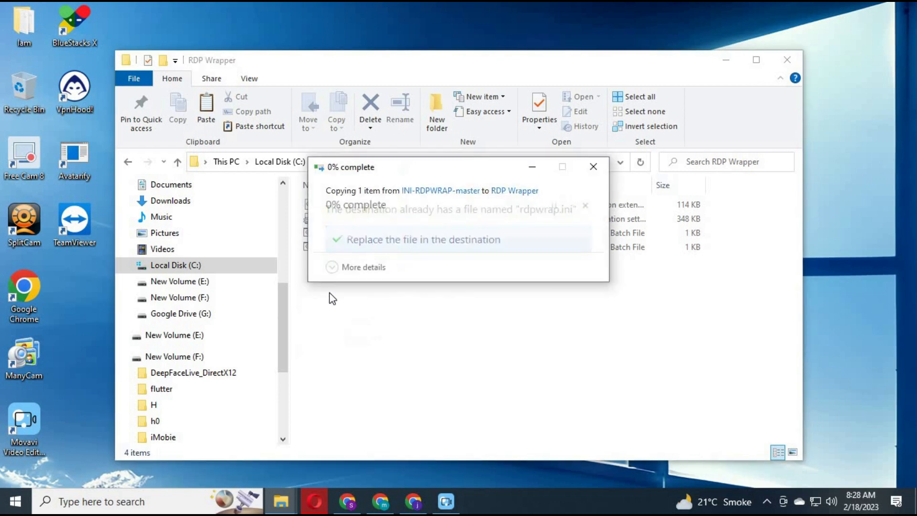
Paste rdpwrap.ini there, replacing the existing file with administrator permission.
click(423, 239)
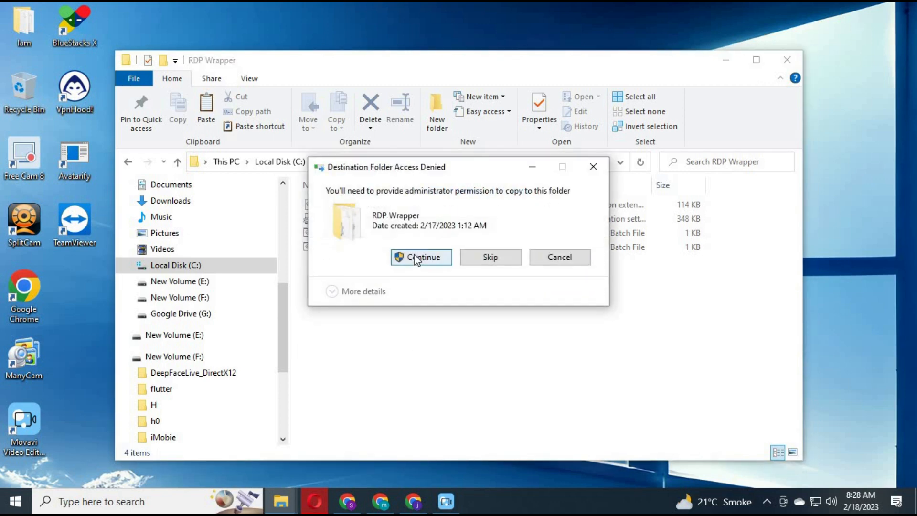
click(420, 257)
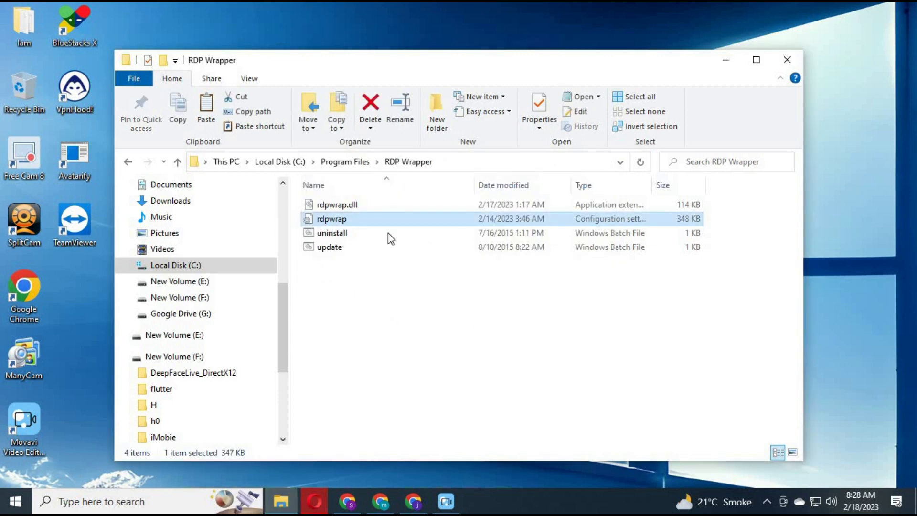
mouse_move(364, 285)
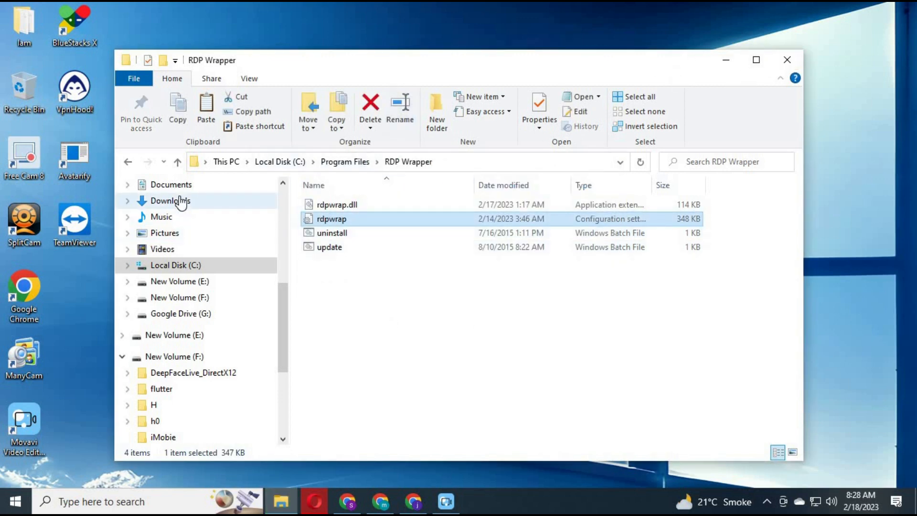
Launch RDPConf from Downloads, confirm installed, running, listening and fully supported, then cancel.
click(170, 201)
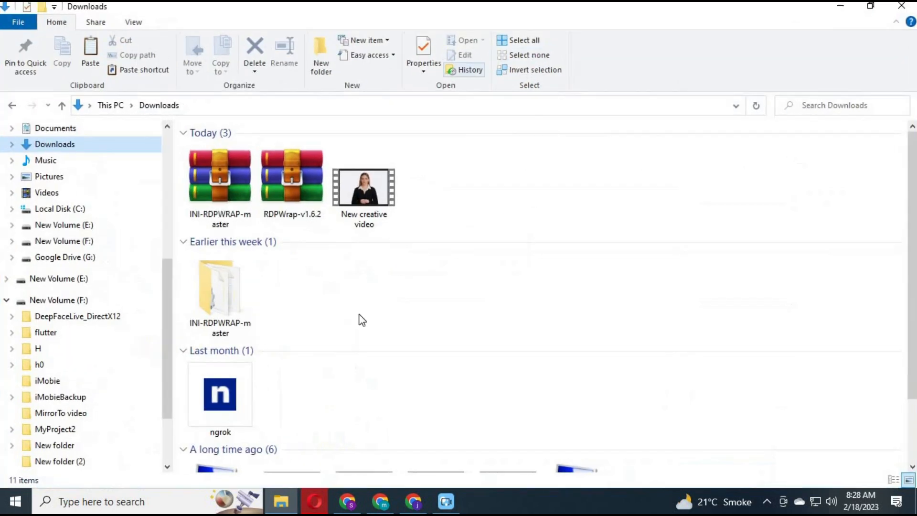
scroll(down, 3)
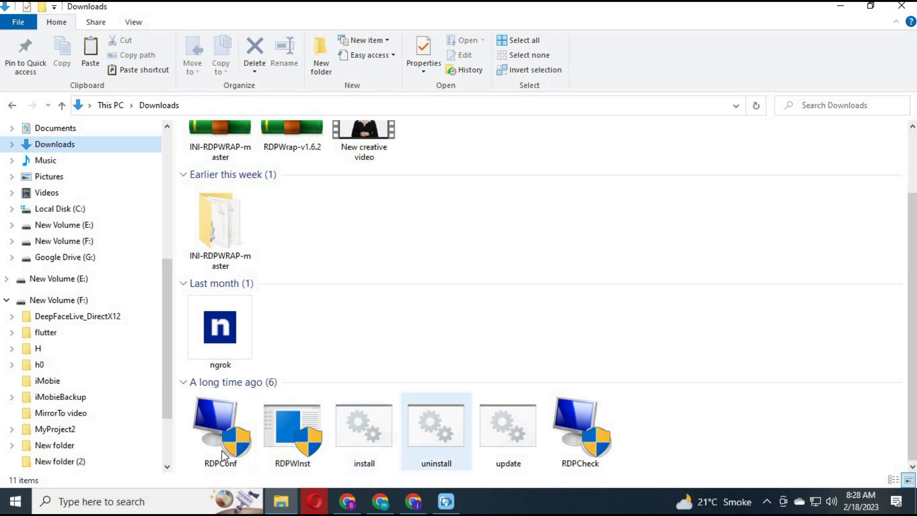
click(220, 430)
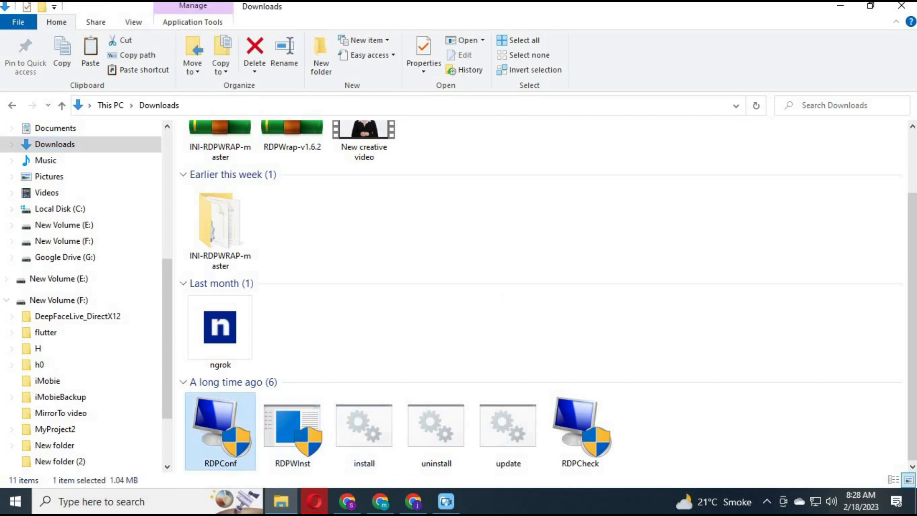
double_click(220, 424)
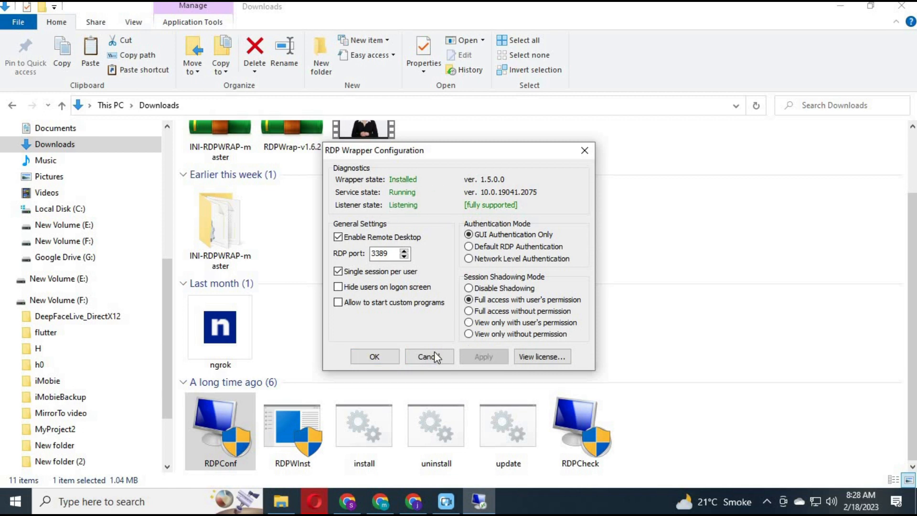
click(428, 356)
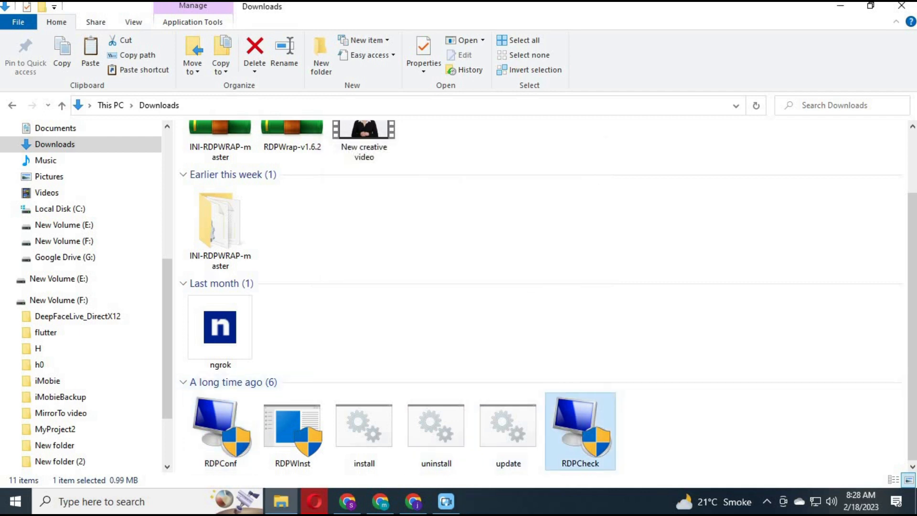
mouse_move(518, 247)
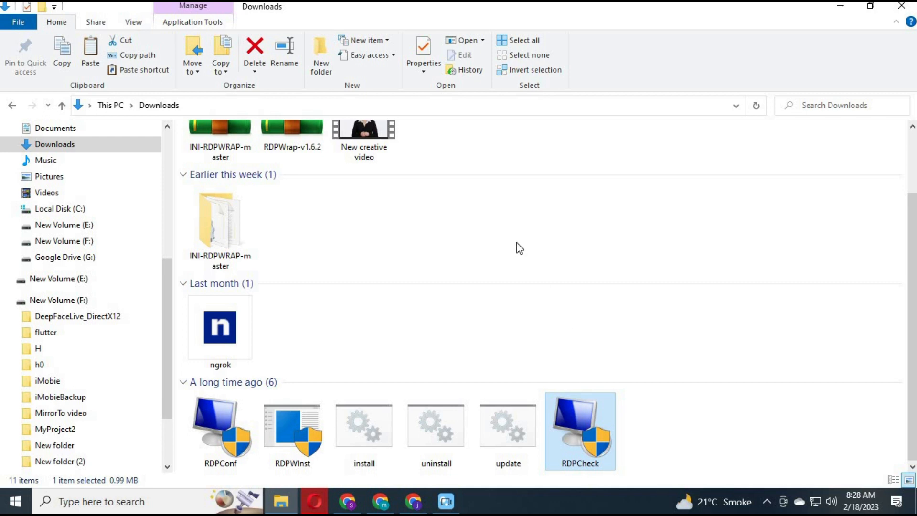
Launch RDPCheck and connect to 127.0.0.2, reaching the Windows sign-in screen.
double_click(580, 431)
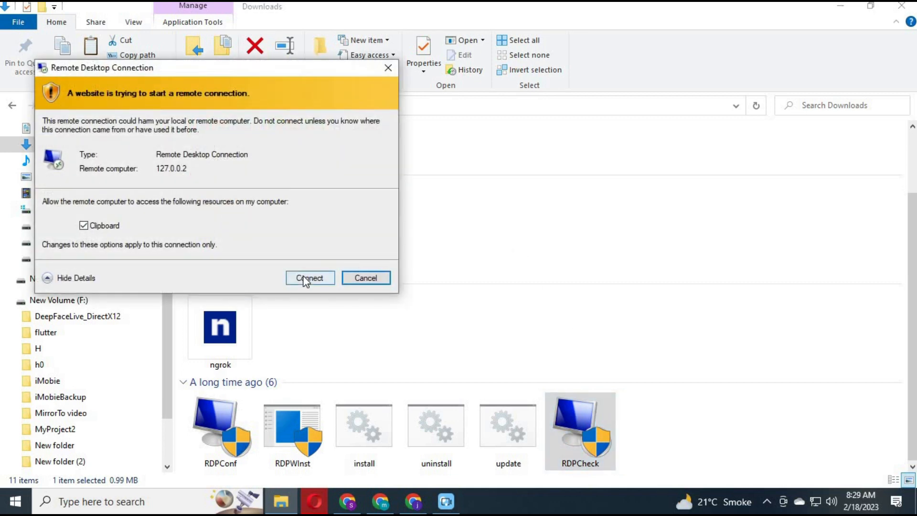
click(310, 277)
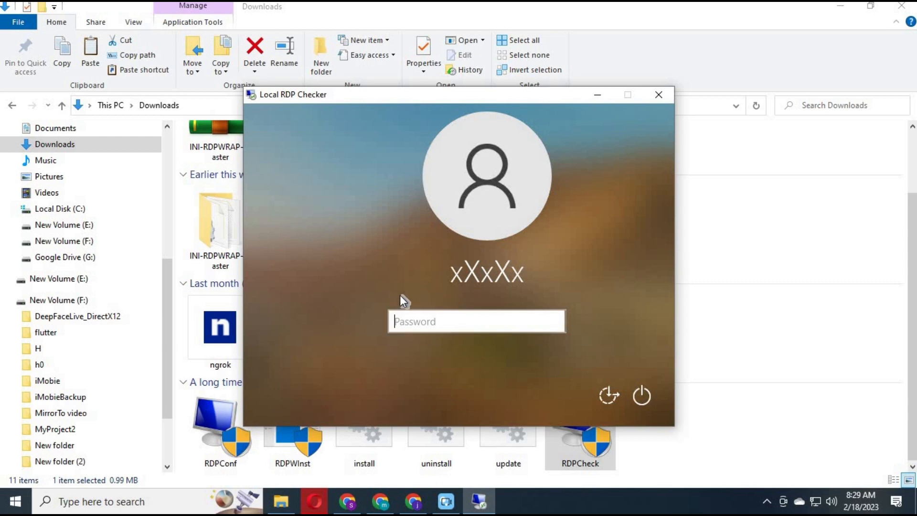
click(657, 95)
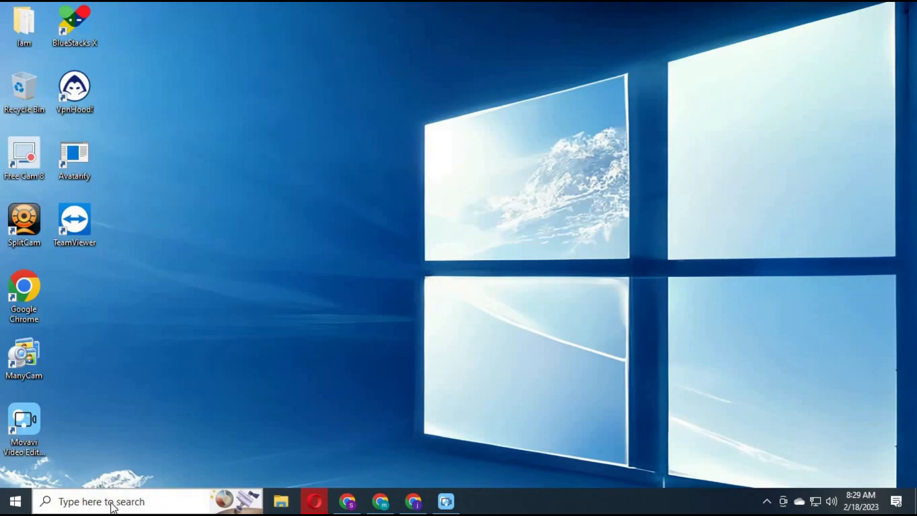
Search the taskbar for 'mstsc', correcting a typo, to find the Remote Desktop run command.
text(m)
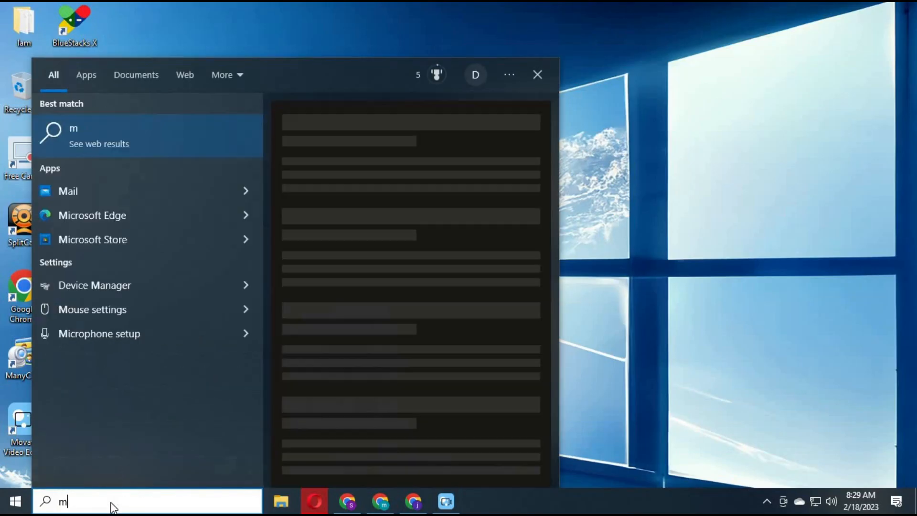
text(stsfc)
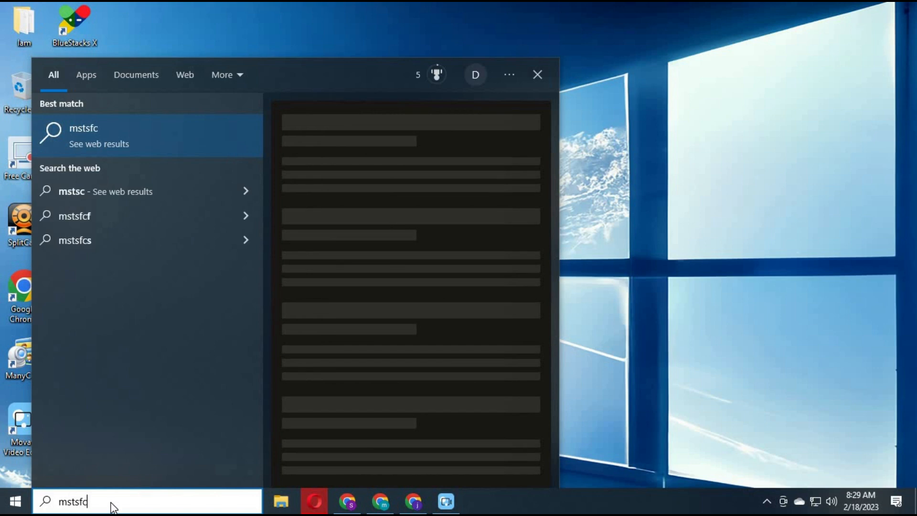
key(Backspace)
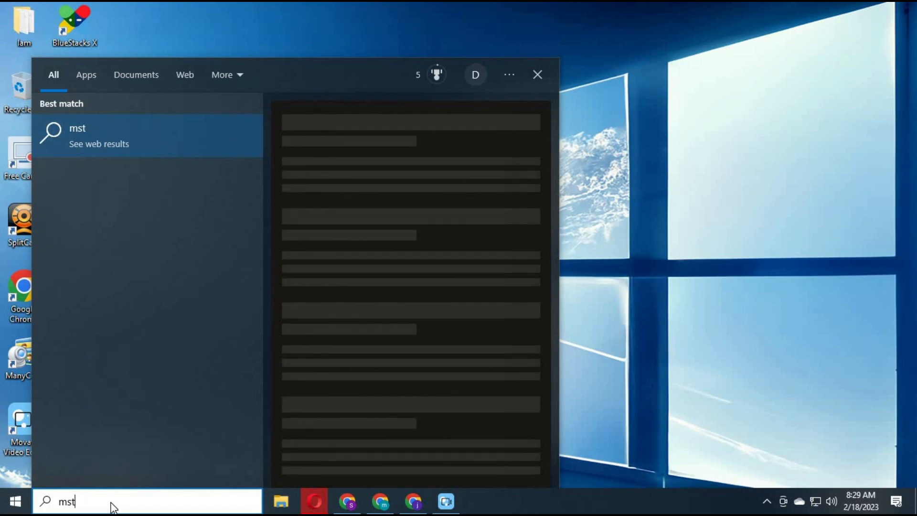
text(sc)
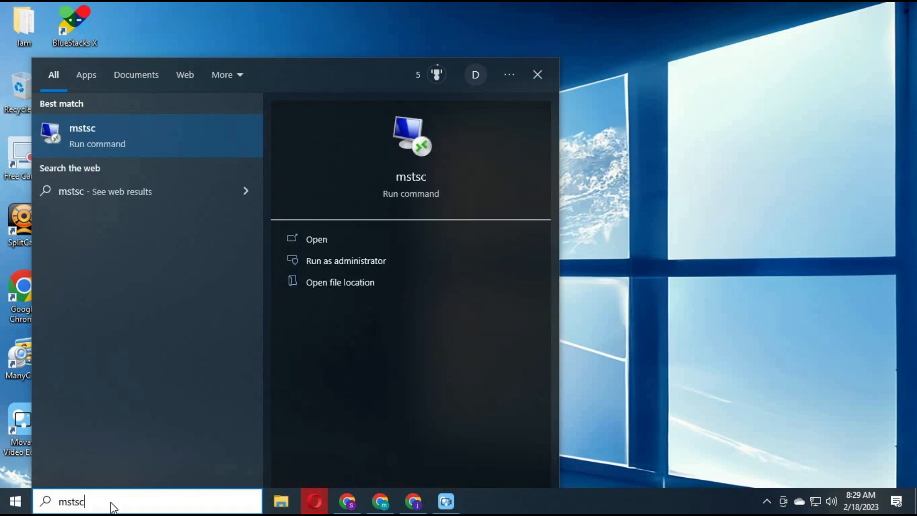